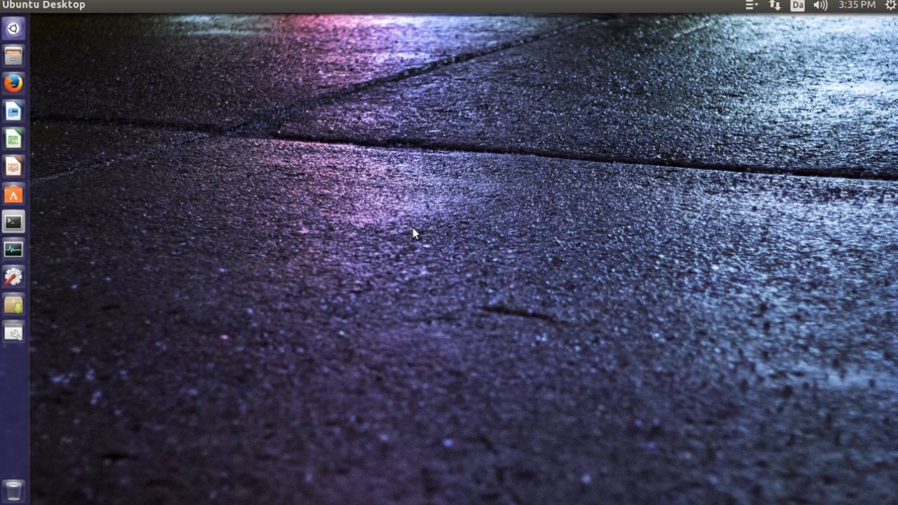
pyautogui.moveTo(14, 29)
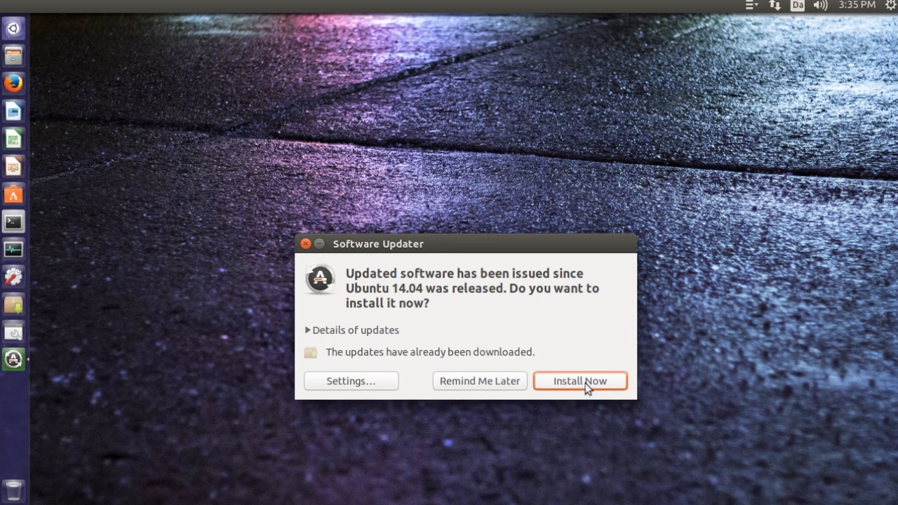
pyautogui.moveTo(581, 390)
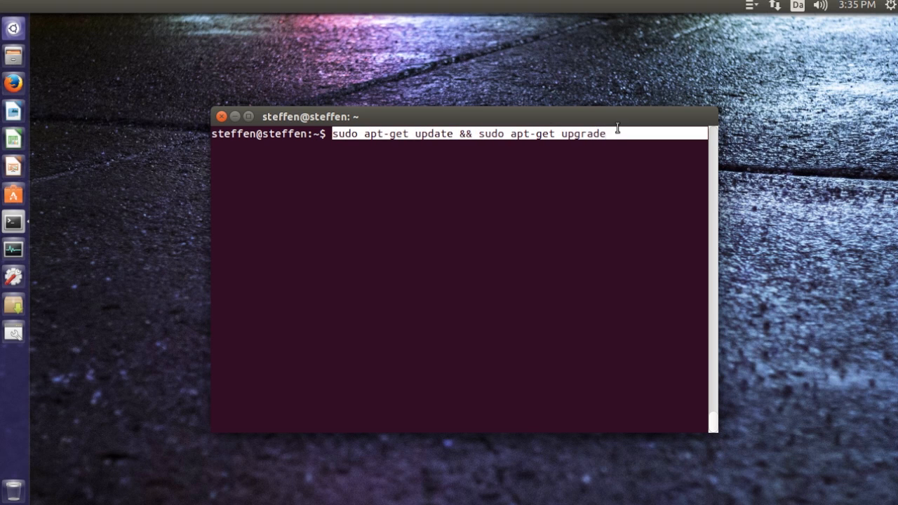
# Close the terminal and search the Dash for 'drivers' to find Additional Drivers and Software & Updates
pyautogui.click(222, 116)
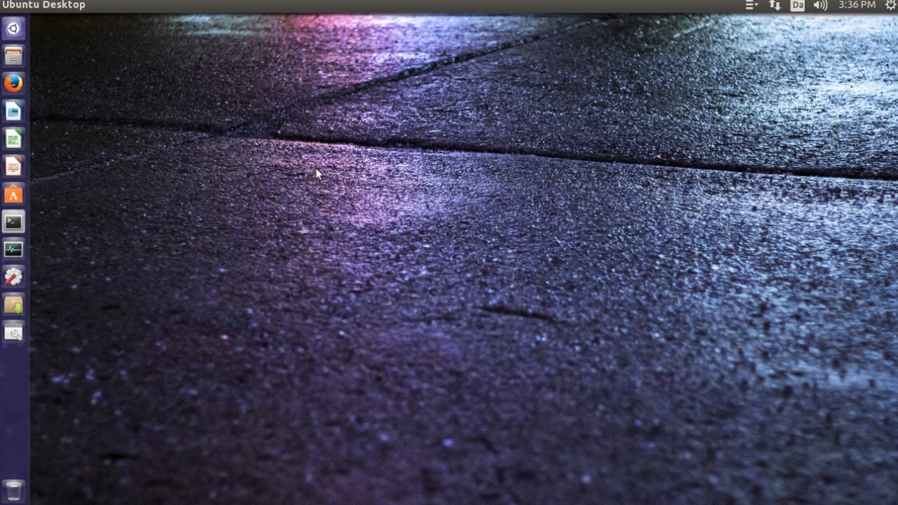
pyautogui.moveTo(281, 161)
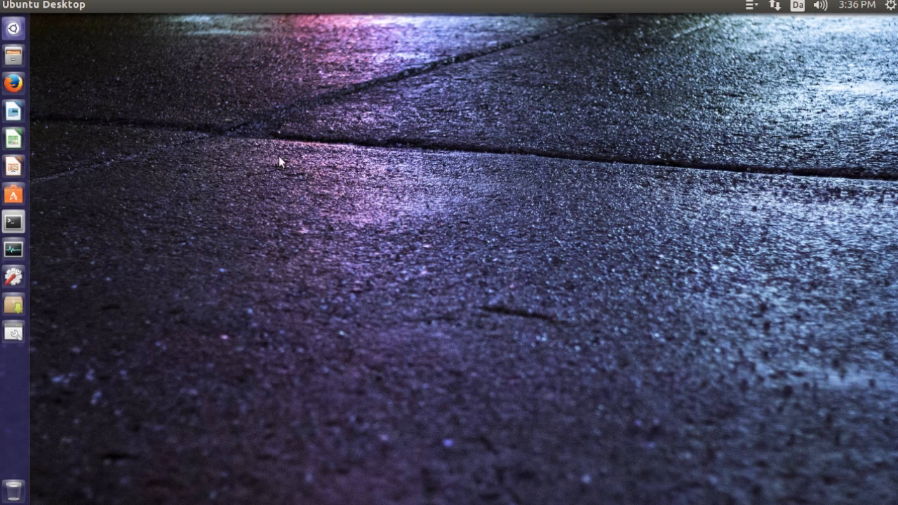
pyautogui.moveTo(14, 31)
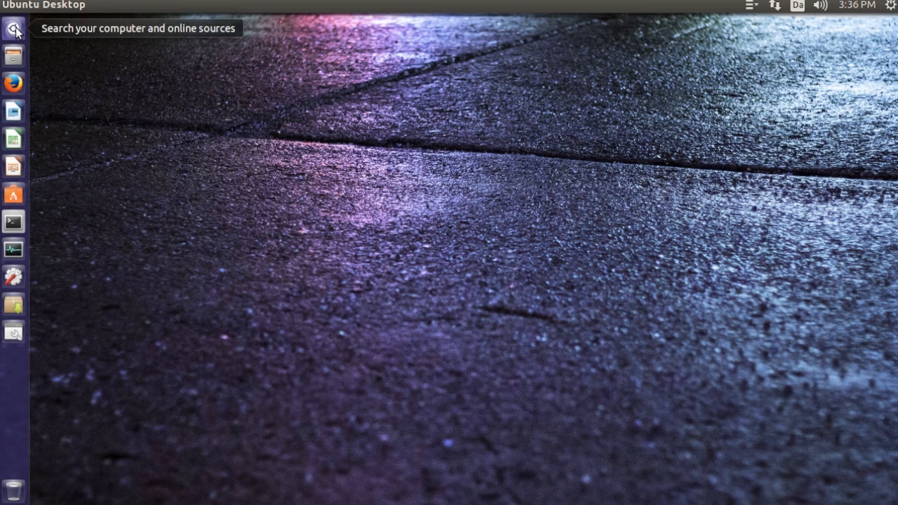
pyautogui.click(14, 30)
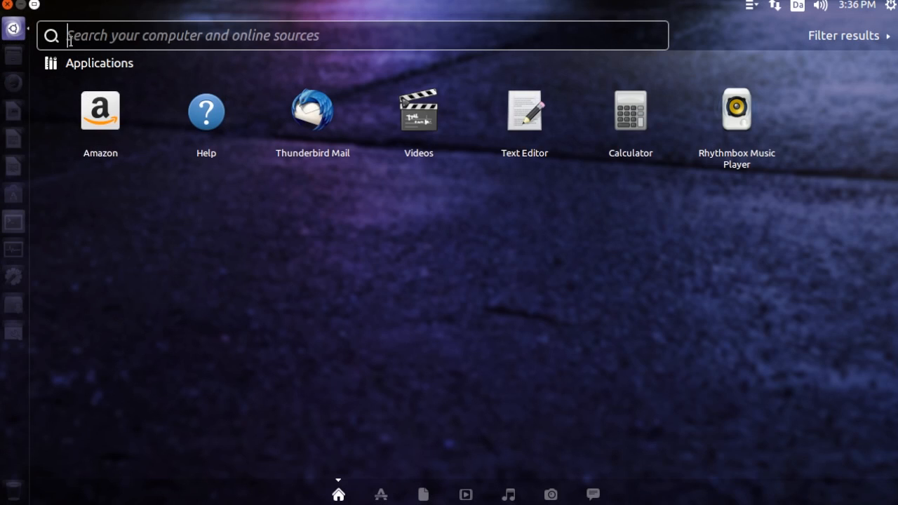
pyautogui.write('drivers')
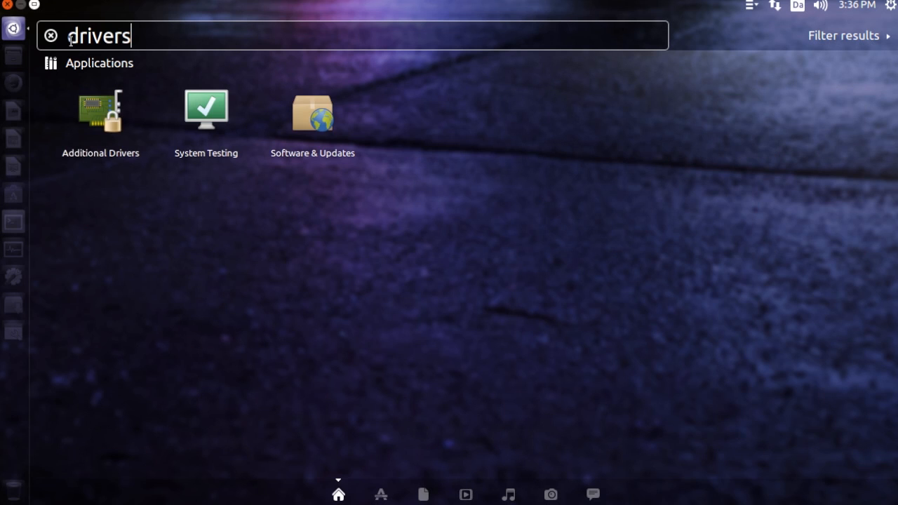
pyautogui.moveTo(101, 113)
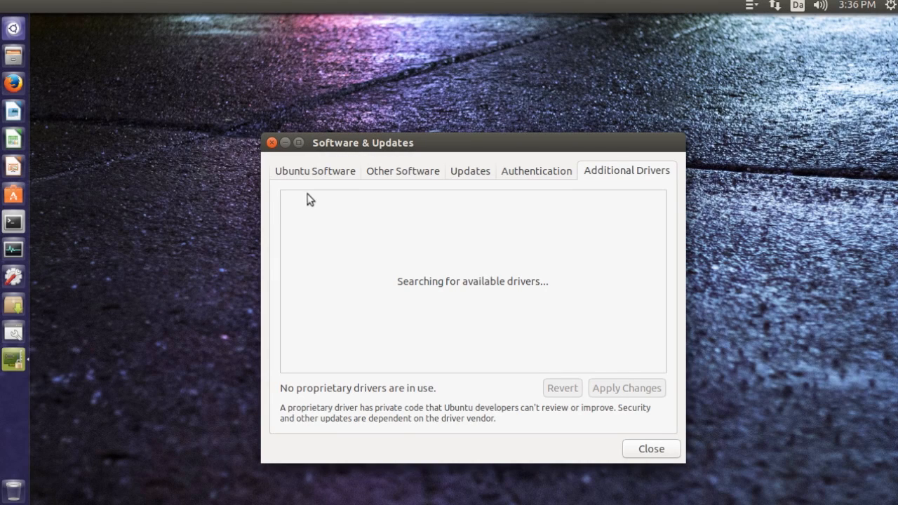
pyautogui.moveTo(659, 184)
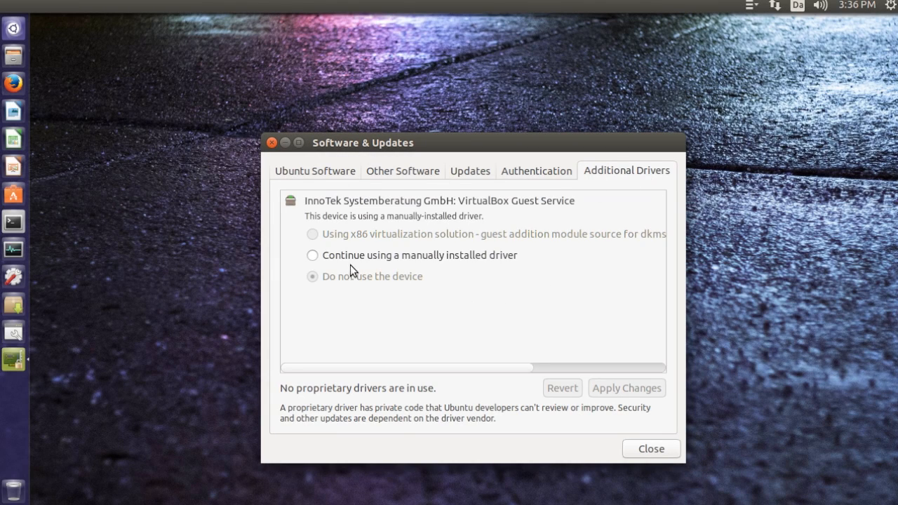
pyautogui.moveTo(415, 266)
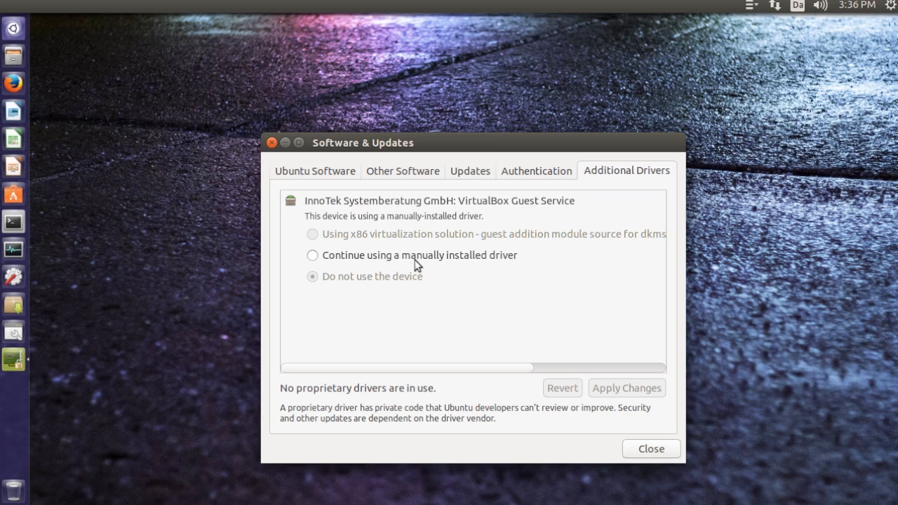
pyautogui.moveTo(618, 392)
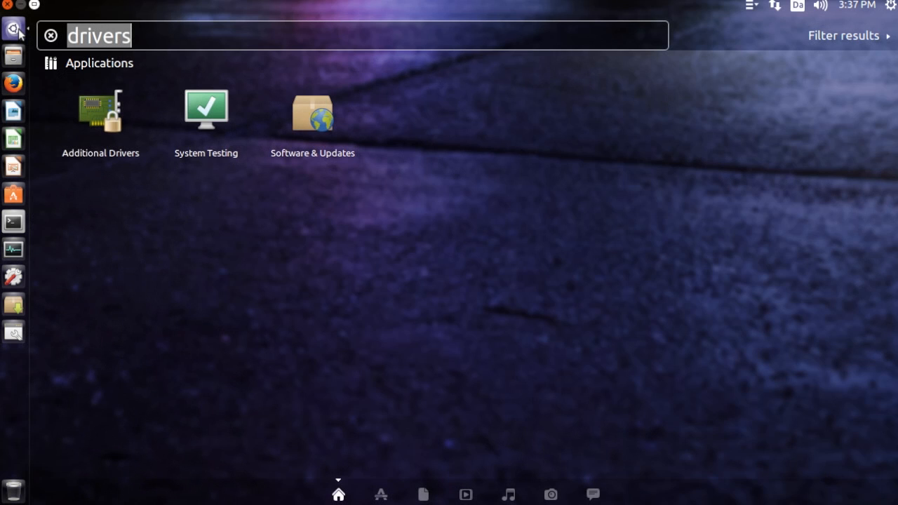
# Search 'priva' for Security & Privacy and review its Files & Applications, Search and Diagnostics settings
pyautogui.write('priva')
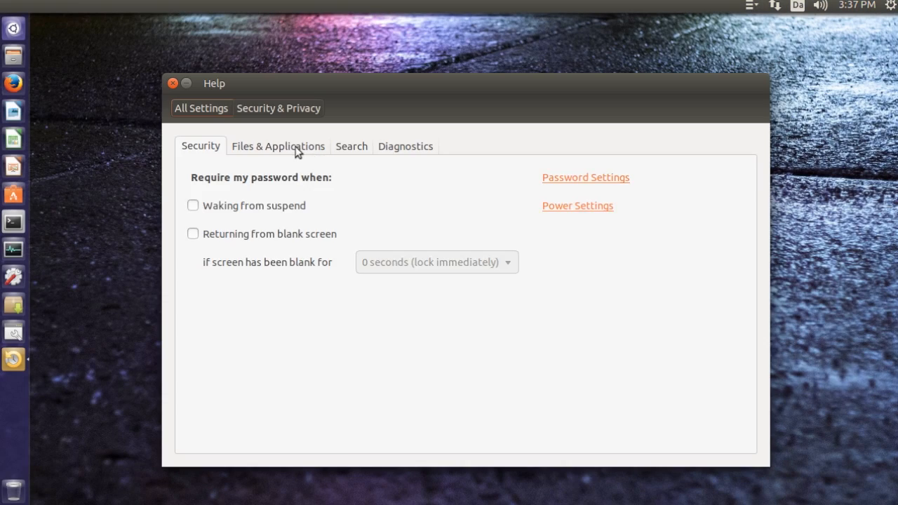
pyautogui.click(278, 146)
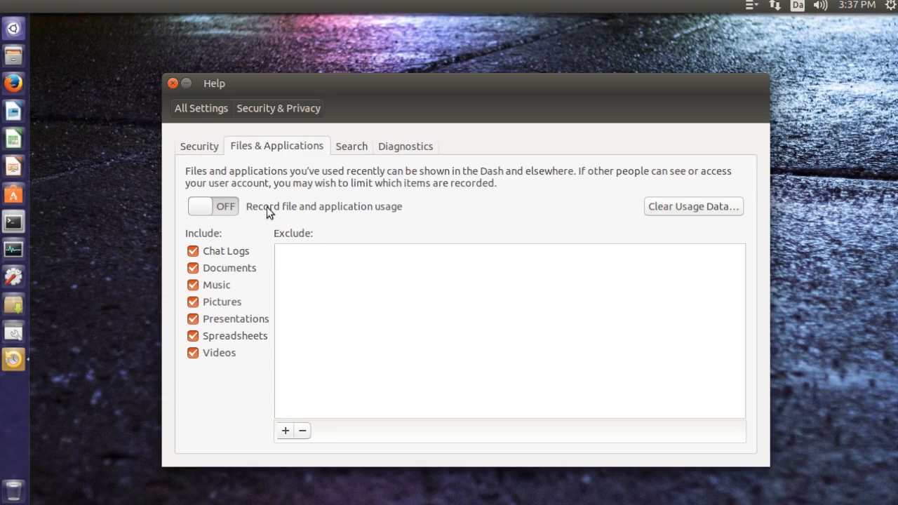
pyautogui.click(351, 146)
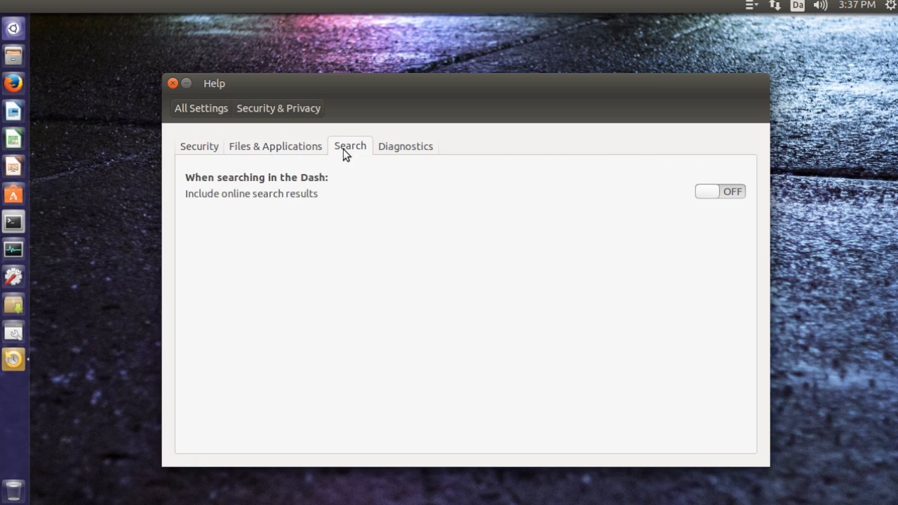
pyautogui.moveTo(216, 219)
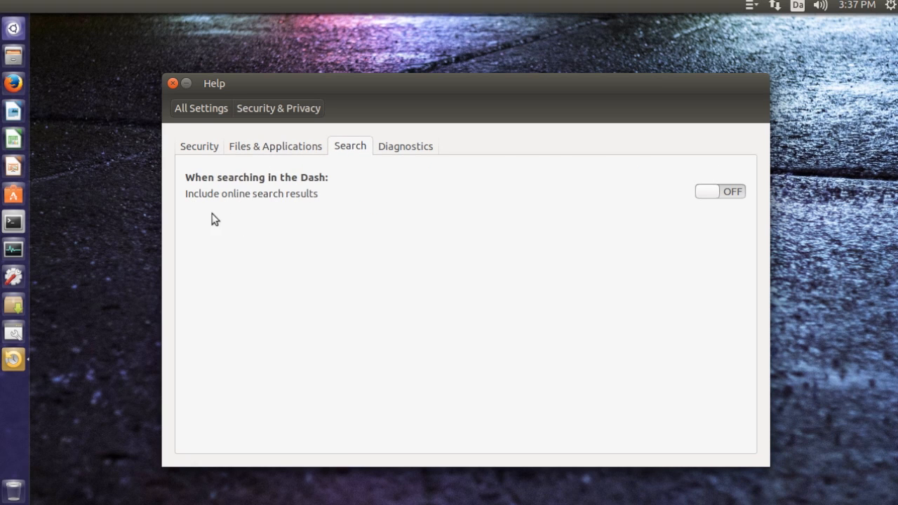
pyautogui.click(406, 146)
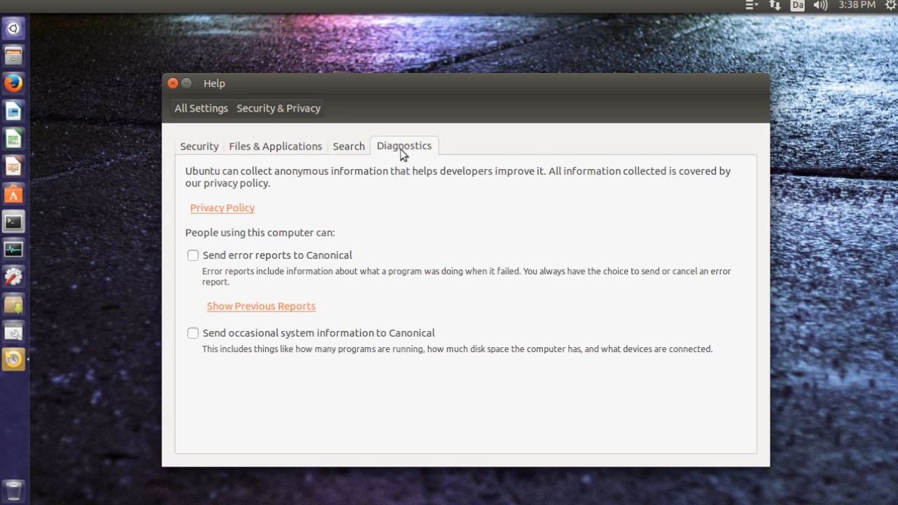
pyautogui.moveTo(291, 264)
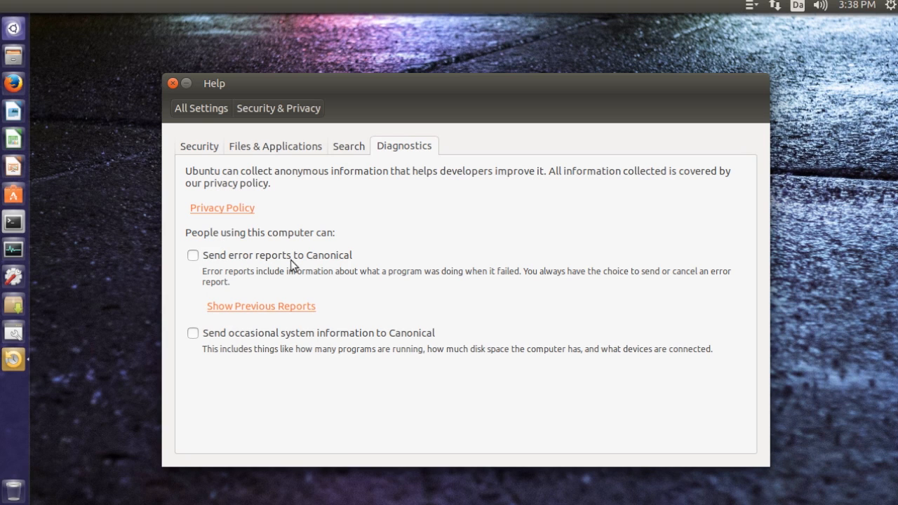
pyautogui.moveTo(213, 261)
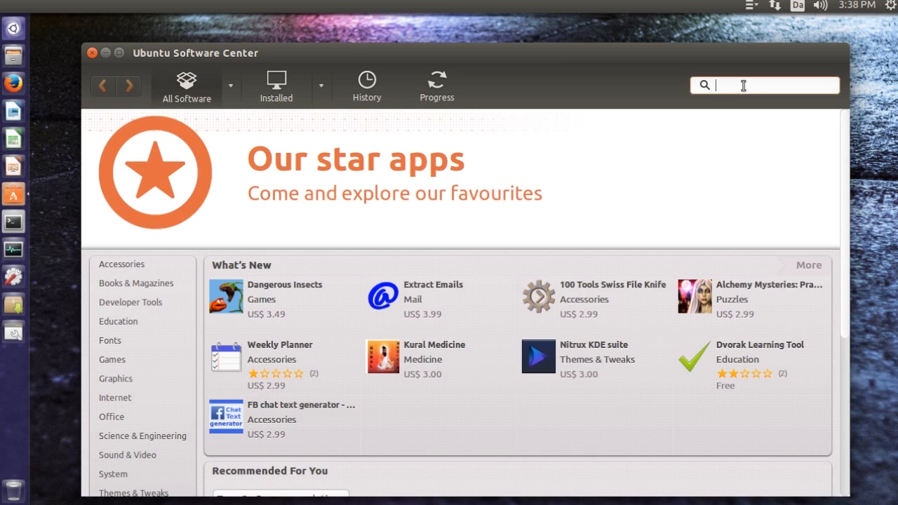
# Search Software Center for 're' to reach Ubuntu restricted extras, then close the terminal
pyautogui.write('re')
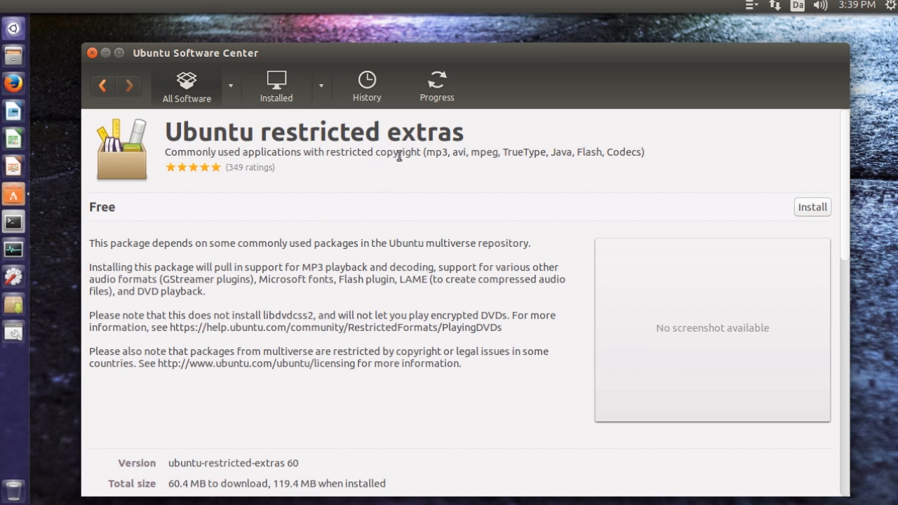
pyautogui.moveTo(657, 169)
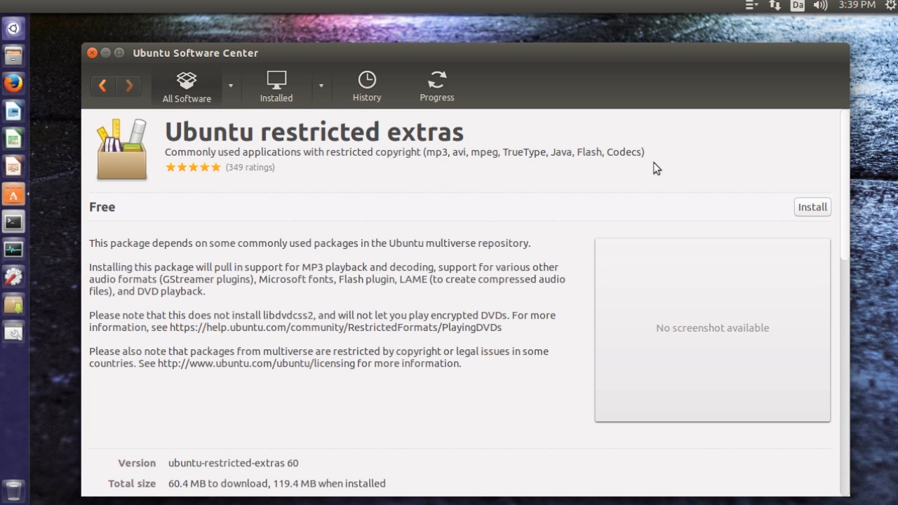
pyautogui.click(91, 53)
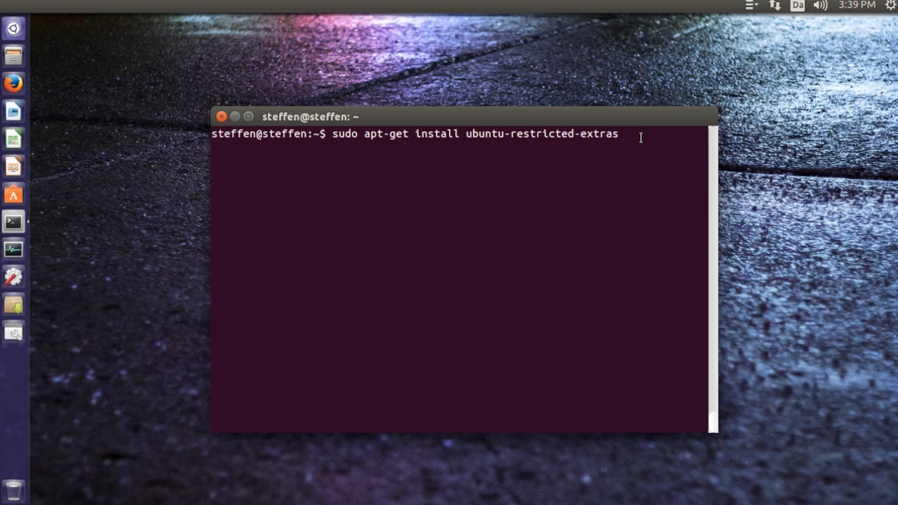
pyautogui.click(222, 117)
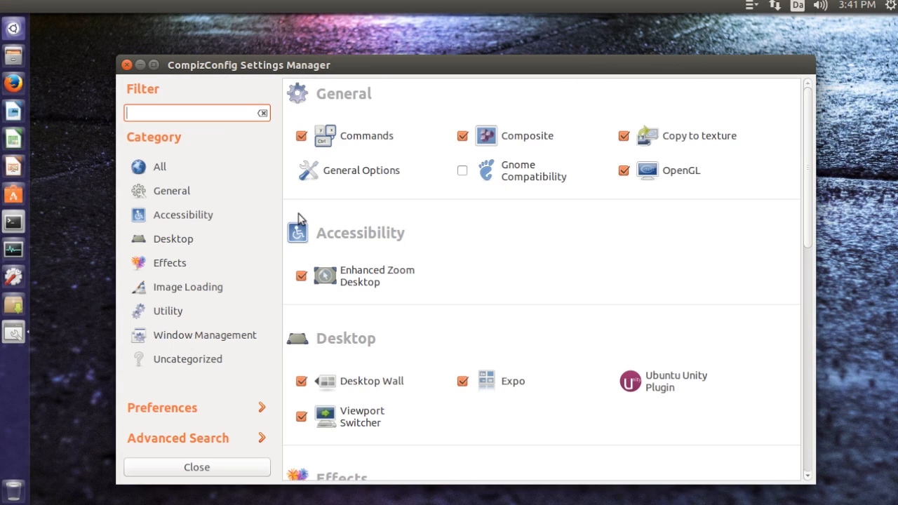
# Scroll to the Ubuntu Unity Plugin and review its Launcher and Menus settings
pyautogui.scroll(-3)
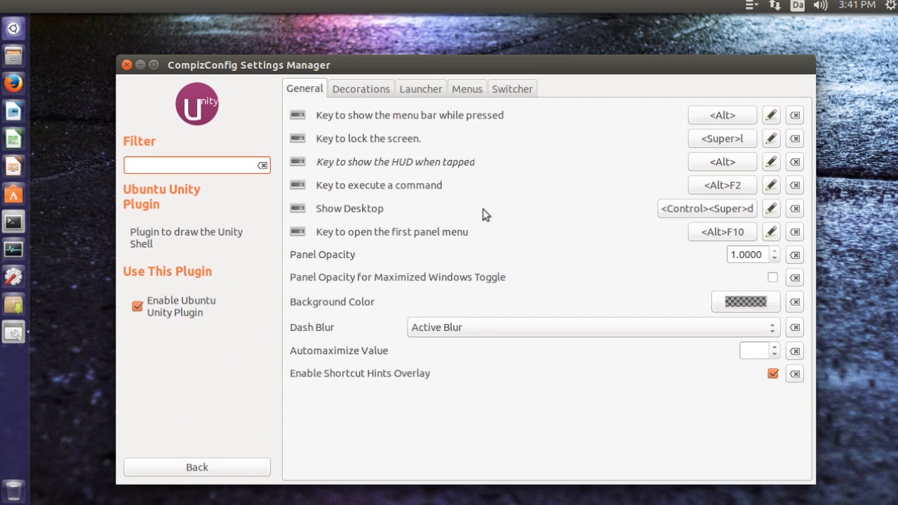
pyautogui.click(421, 88)
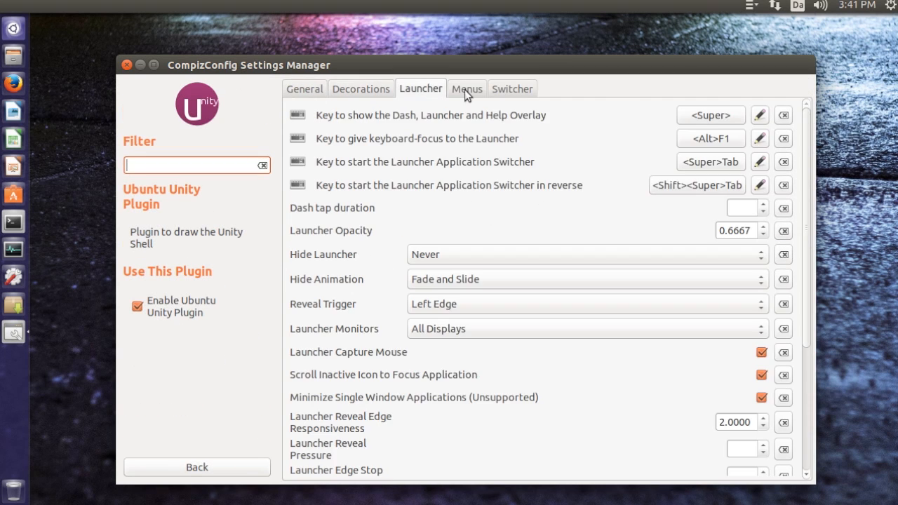
pyautogui.click(512, 88)
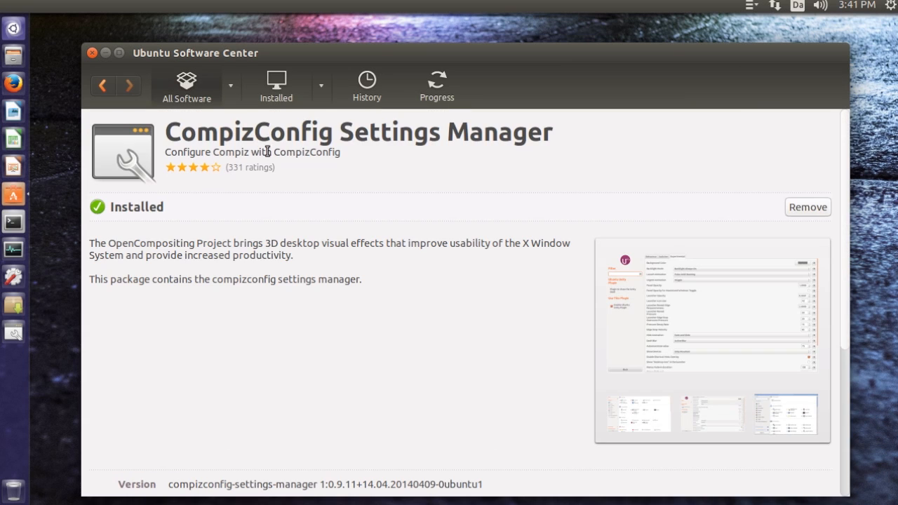
pyautogui.moveTo(195, 202)
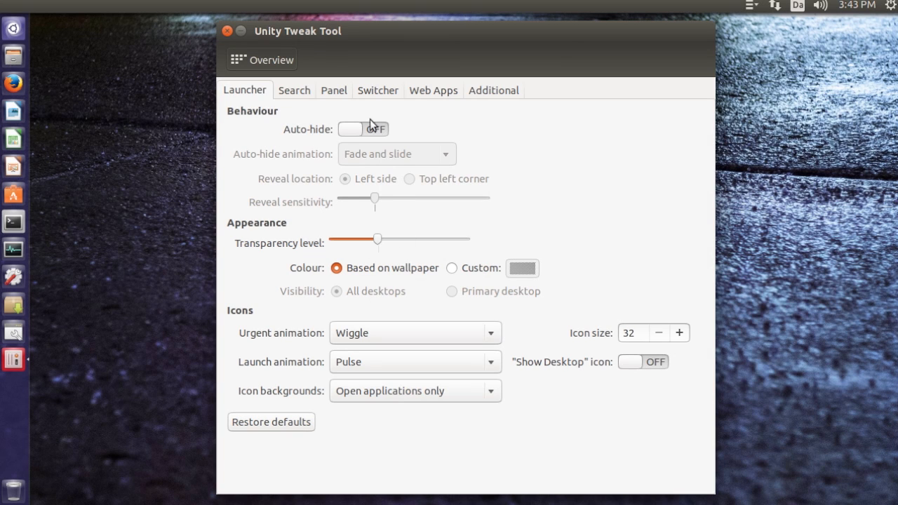
# Review Unity's Search settings, then the Window Manager's General, Workspace Settings and Window spread pages
pyautogui.click(292, 90)
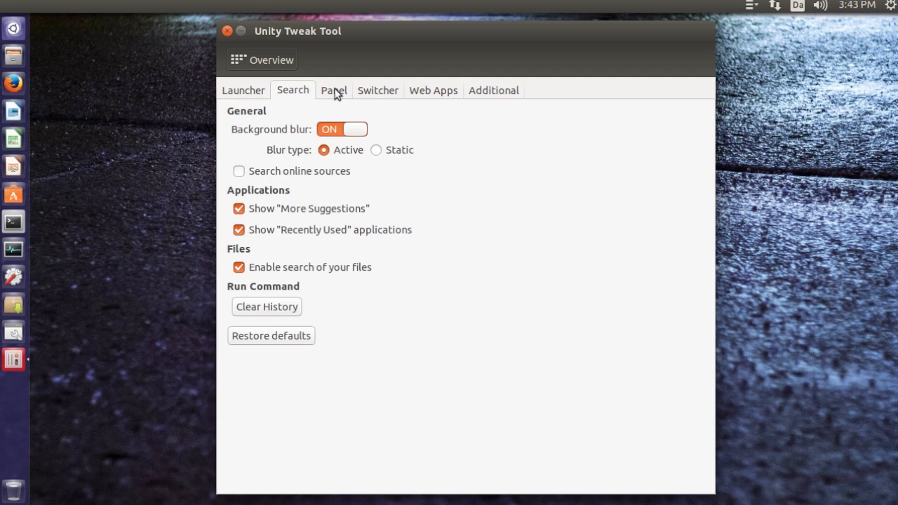
pyautogui.click(261, 59)
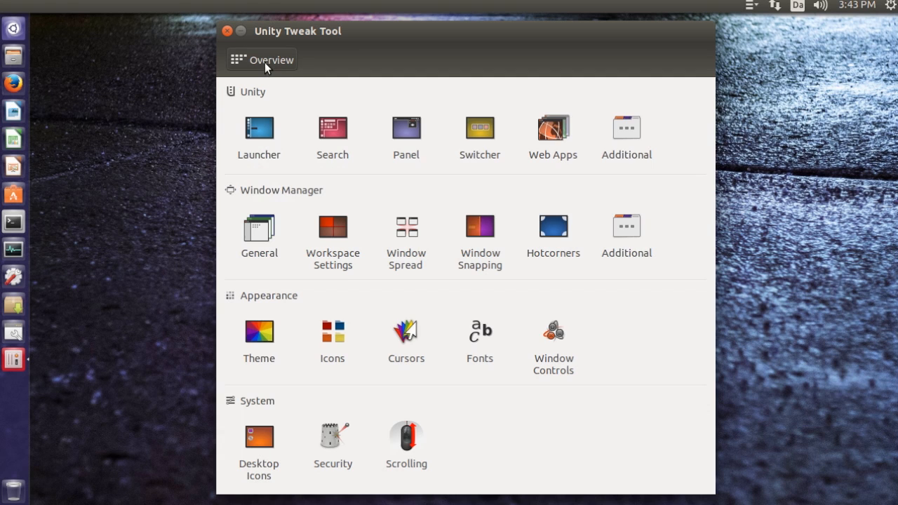
pyautogui.click(258, 226)
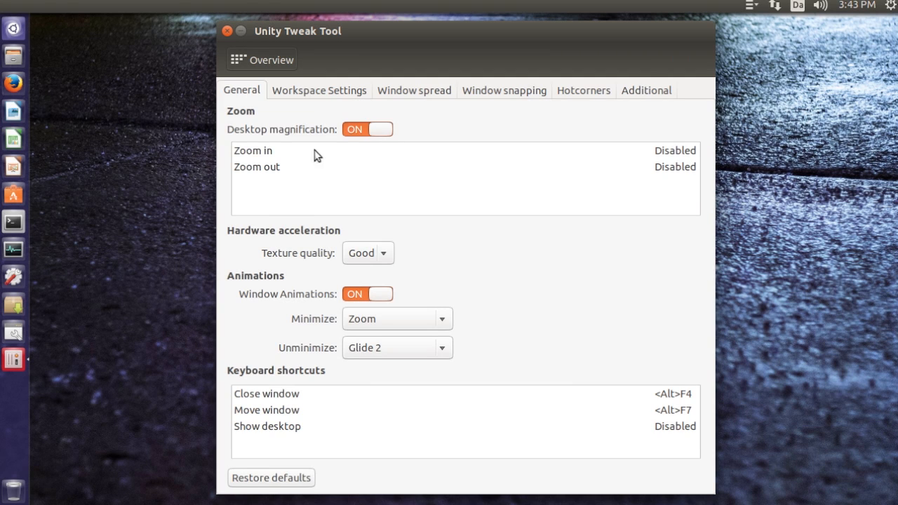
pyautogui.click(317, 90)
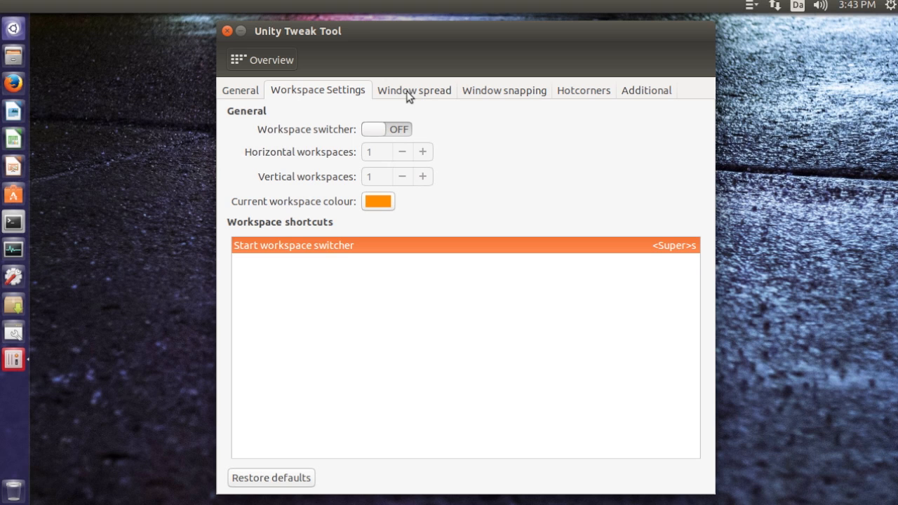
pyautogui.click(502, 89)
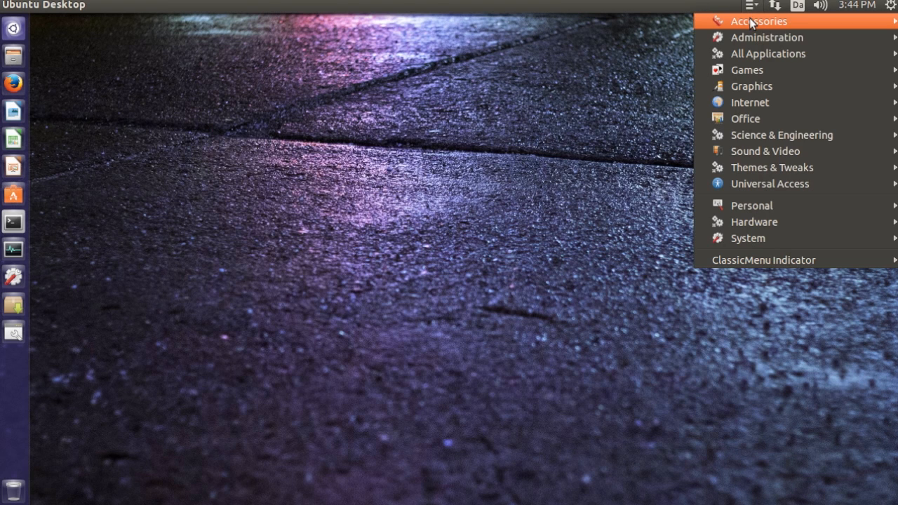
pyautogui.moveTo(766, 36)
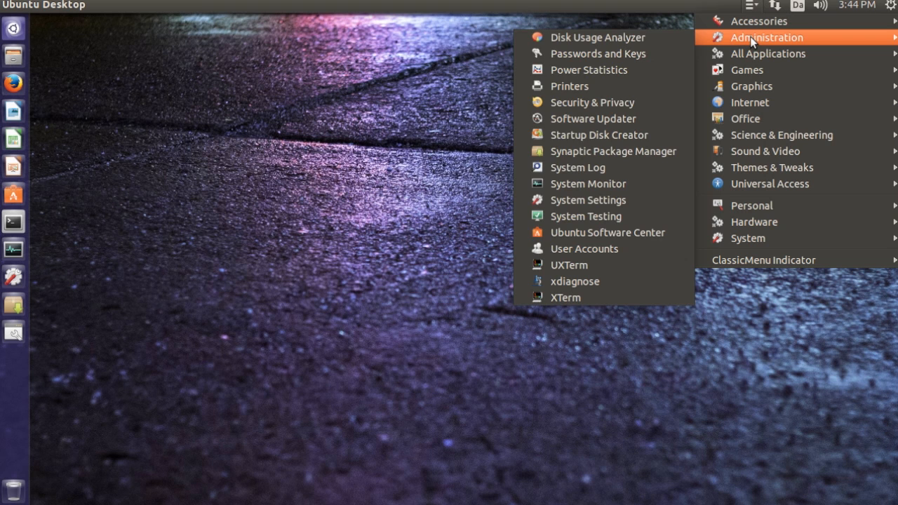
pyautogui.moveTo(747, 71)
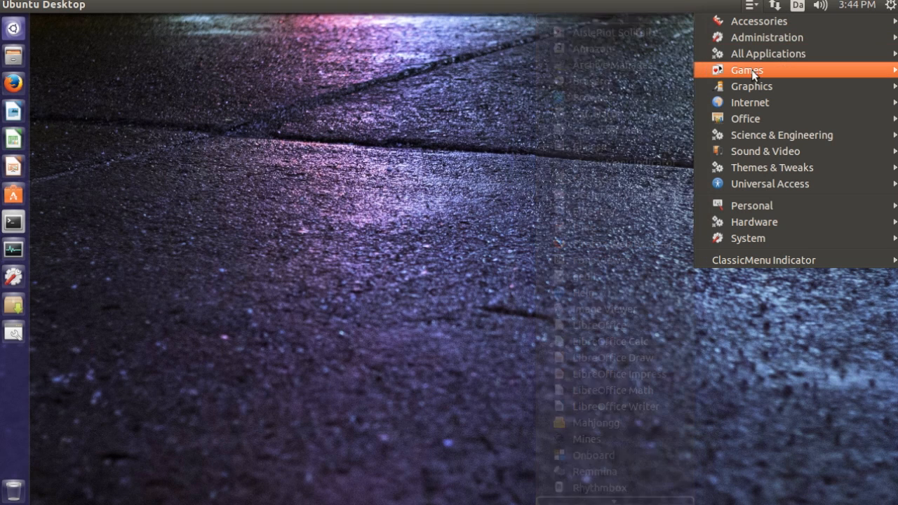
pyautogui.moveTo(752, 85)
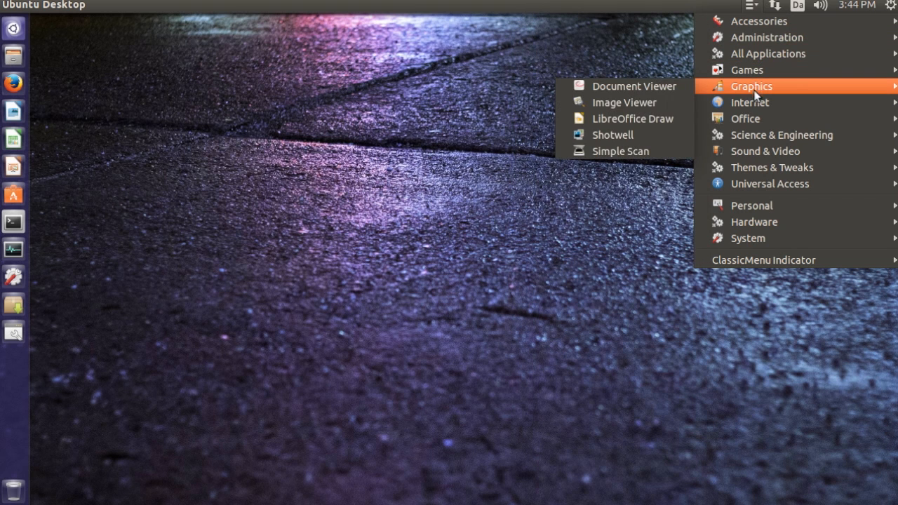
pyautogui.moveTo(747, 118)
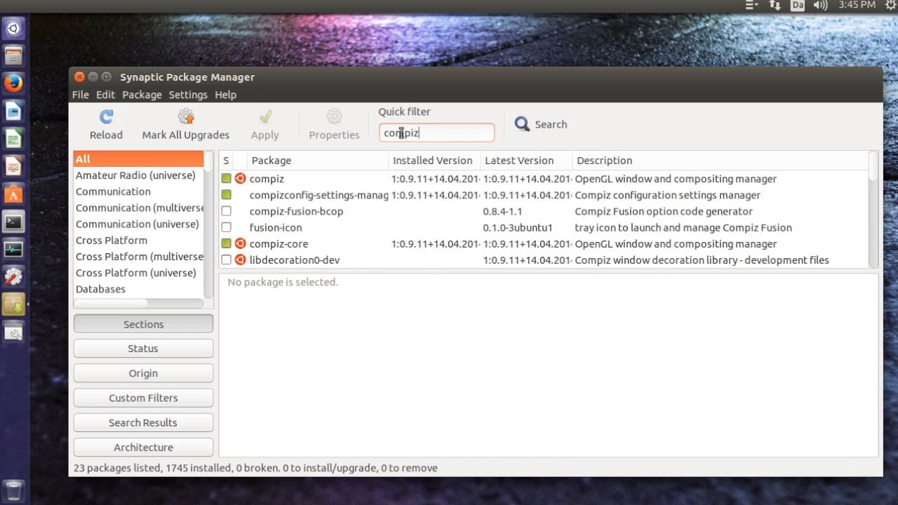
# Show the compiz-fusion-bcop package description and scroll further through the compiz package list
pyautogui.click(296, 210)
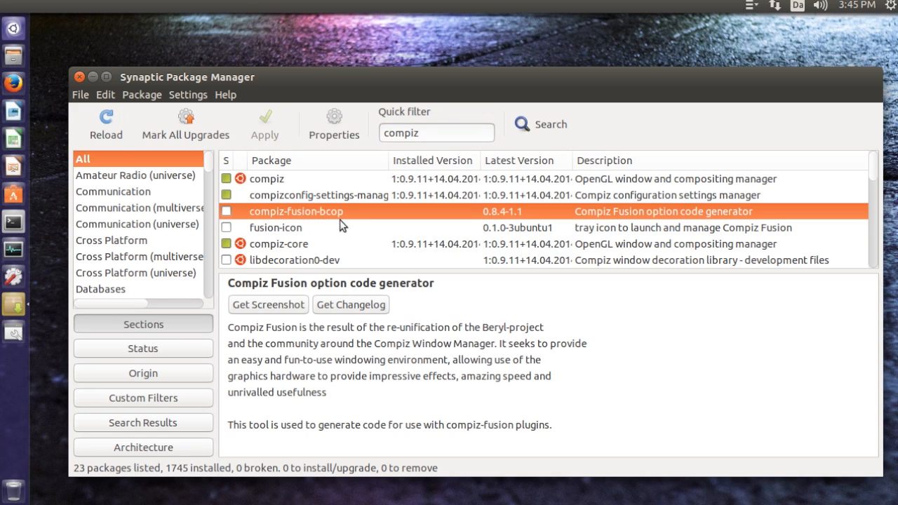
pyautogui.moveTo(314, 246)
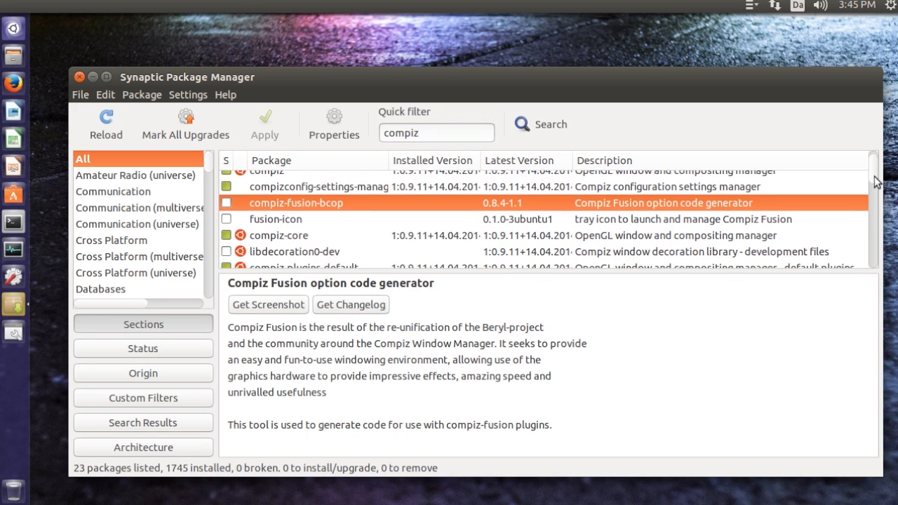
pyautogui.scroll(-3)
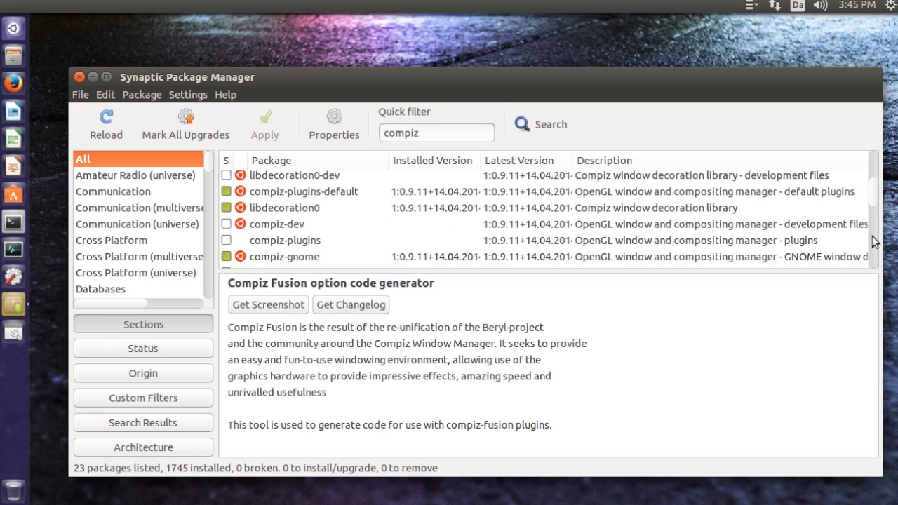
pyautogui.click(284, 240)
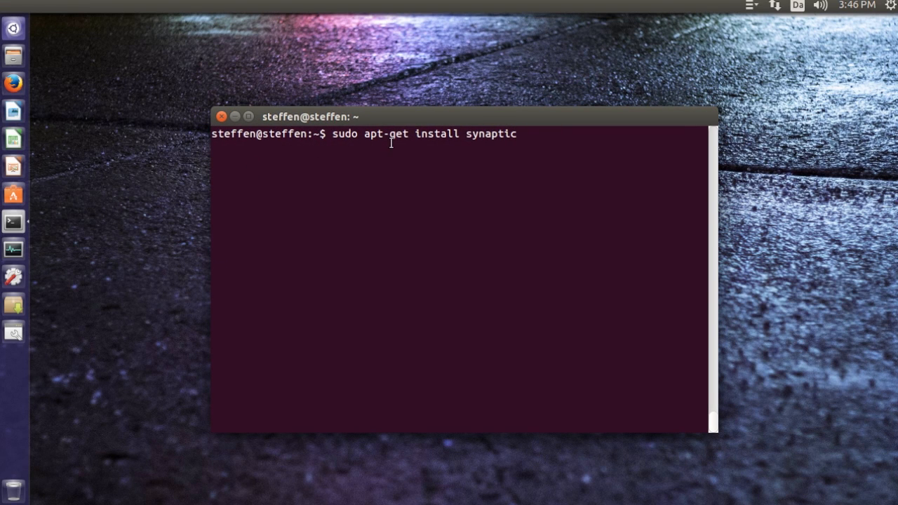
pyautogui.moveTo(508, 147)
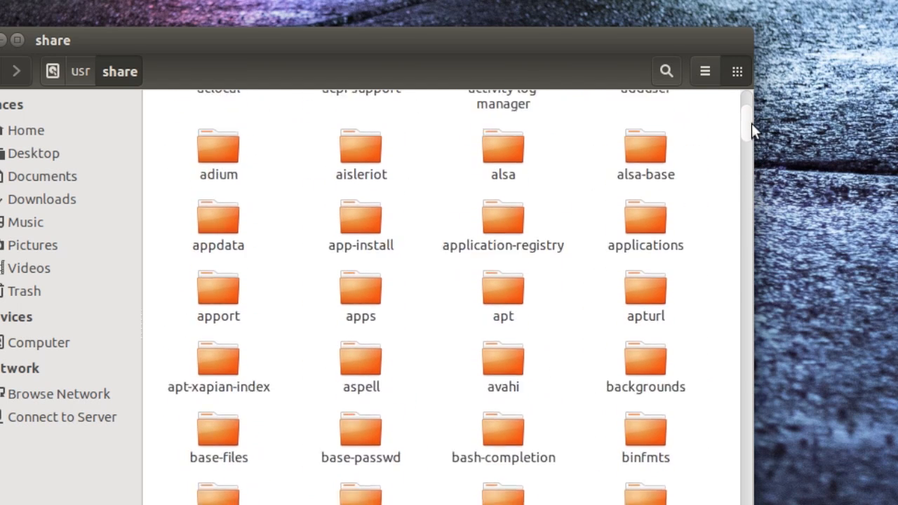
# Scroll through the /usr/share folders in Files, then close the terminal to show the desktop
pyautogui.scroll(-3)
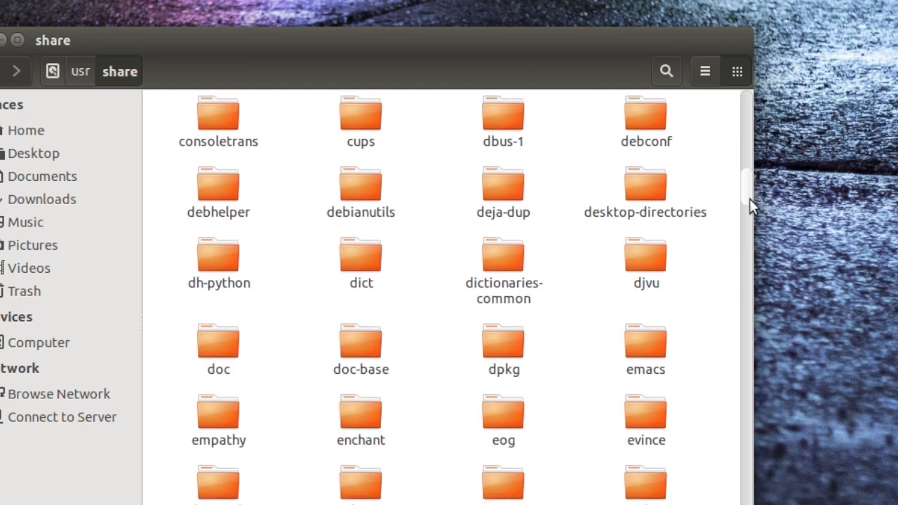
pyautogui.scroll(-3)
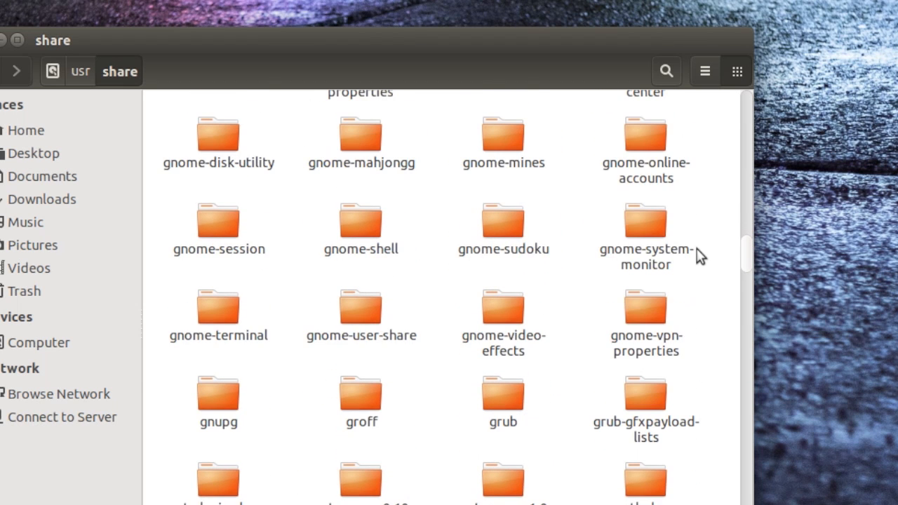
pyautogui.scroll(-3)
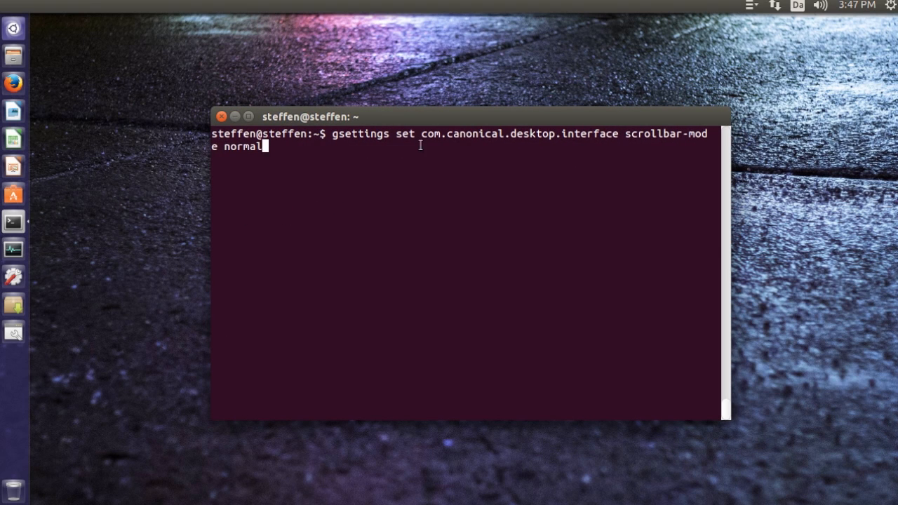
pyautogui.moveTo(635, 150)
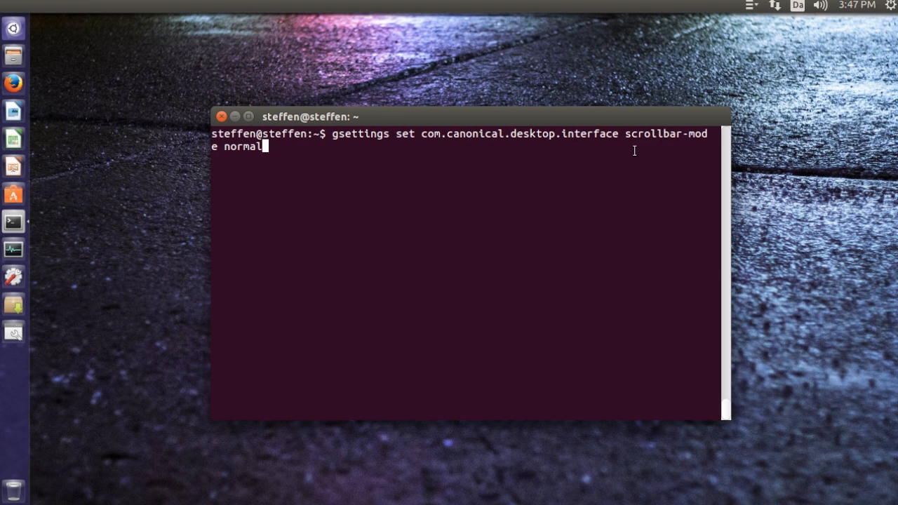
pyautogui.click(221, 116)
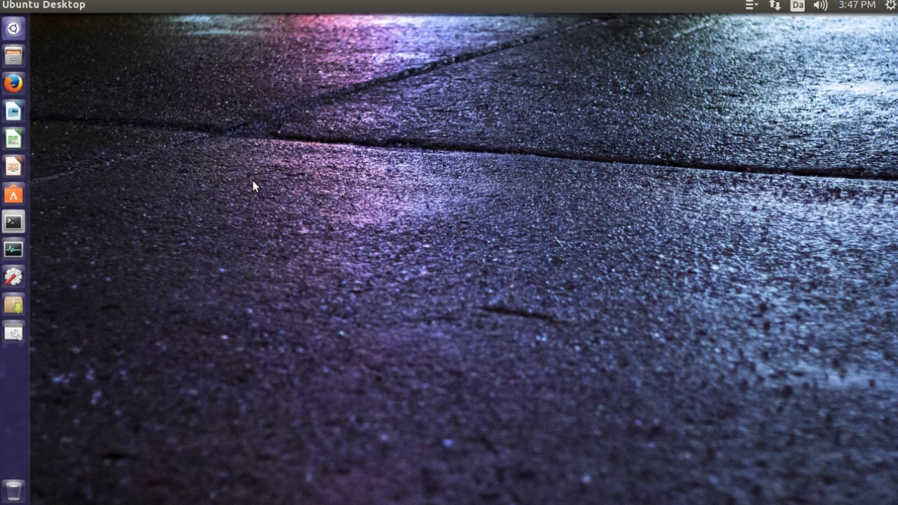